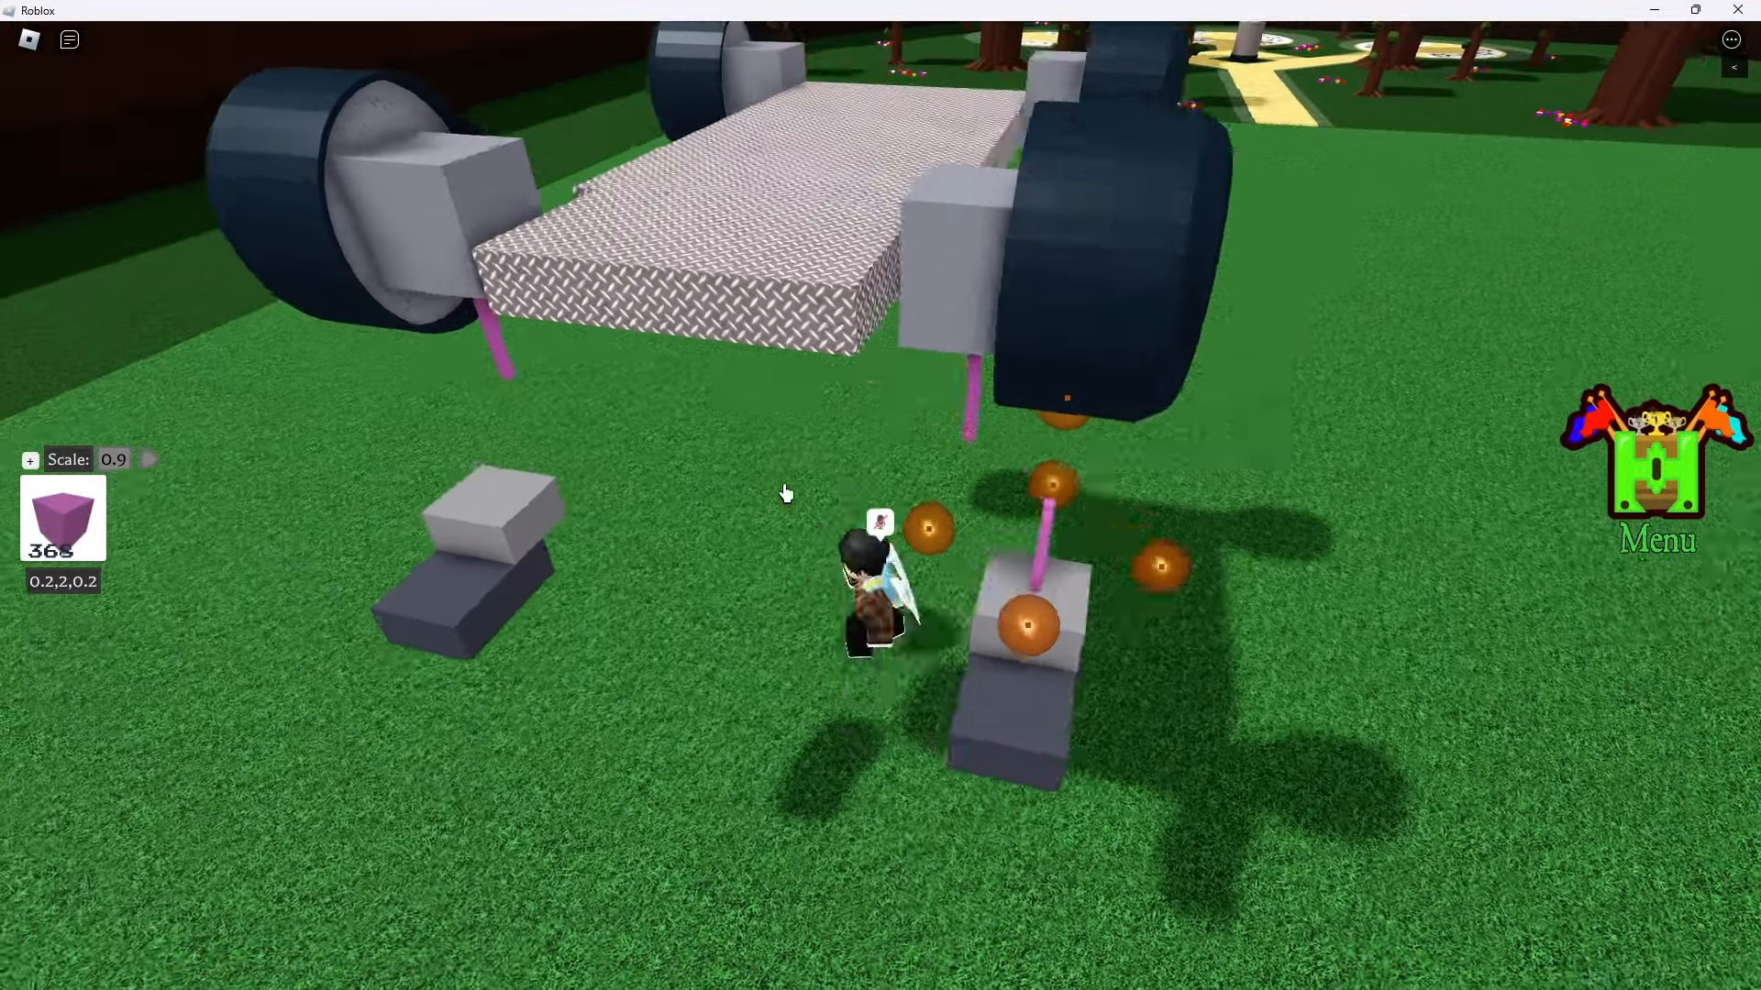
- Place a small pink rod linking a front wheel hub to its grey steering block
click(30, 459)
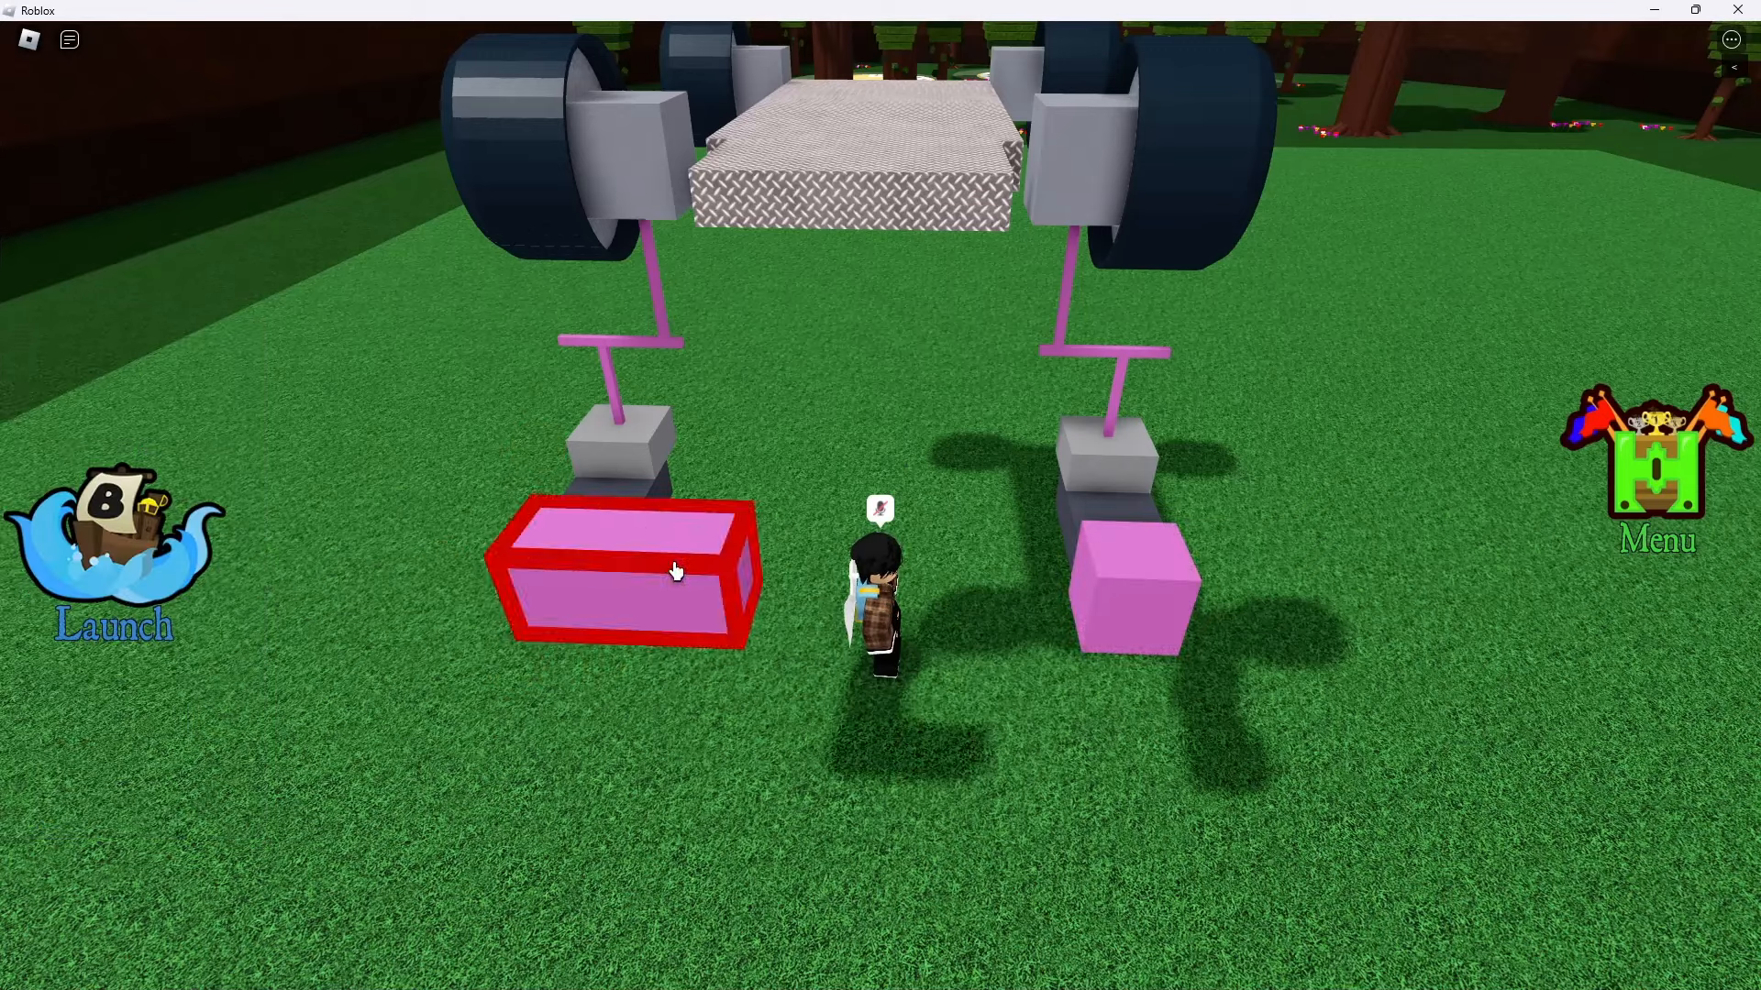
- Select the pink block beside the left grey steering block with the build tool
click(617, 566)
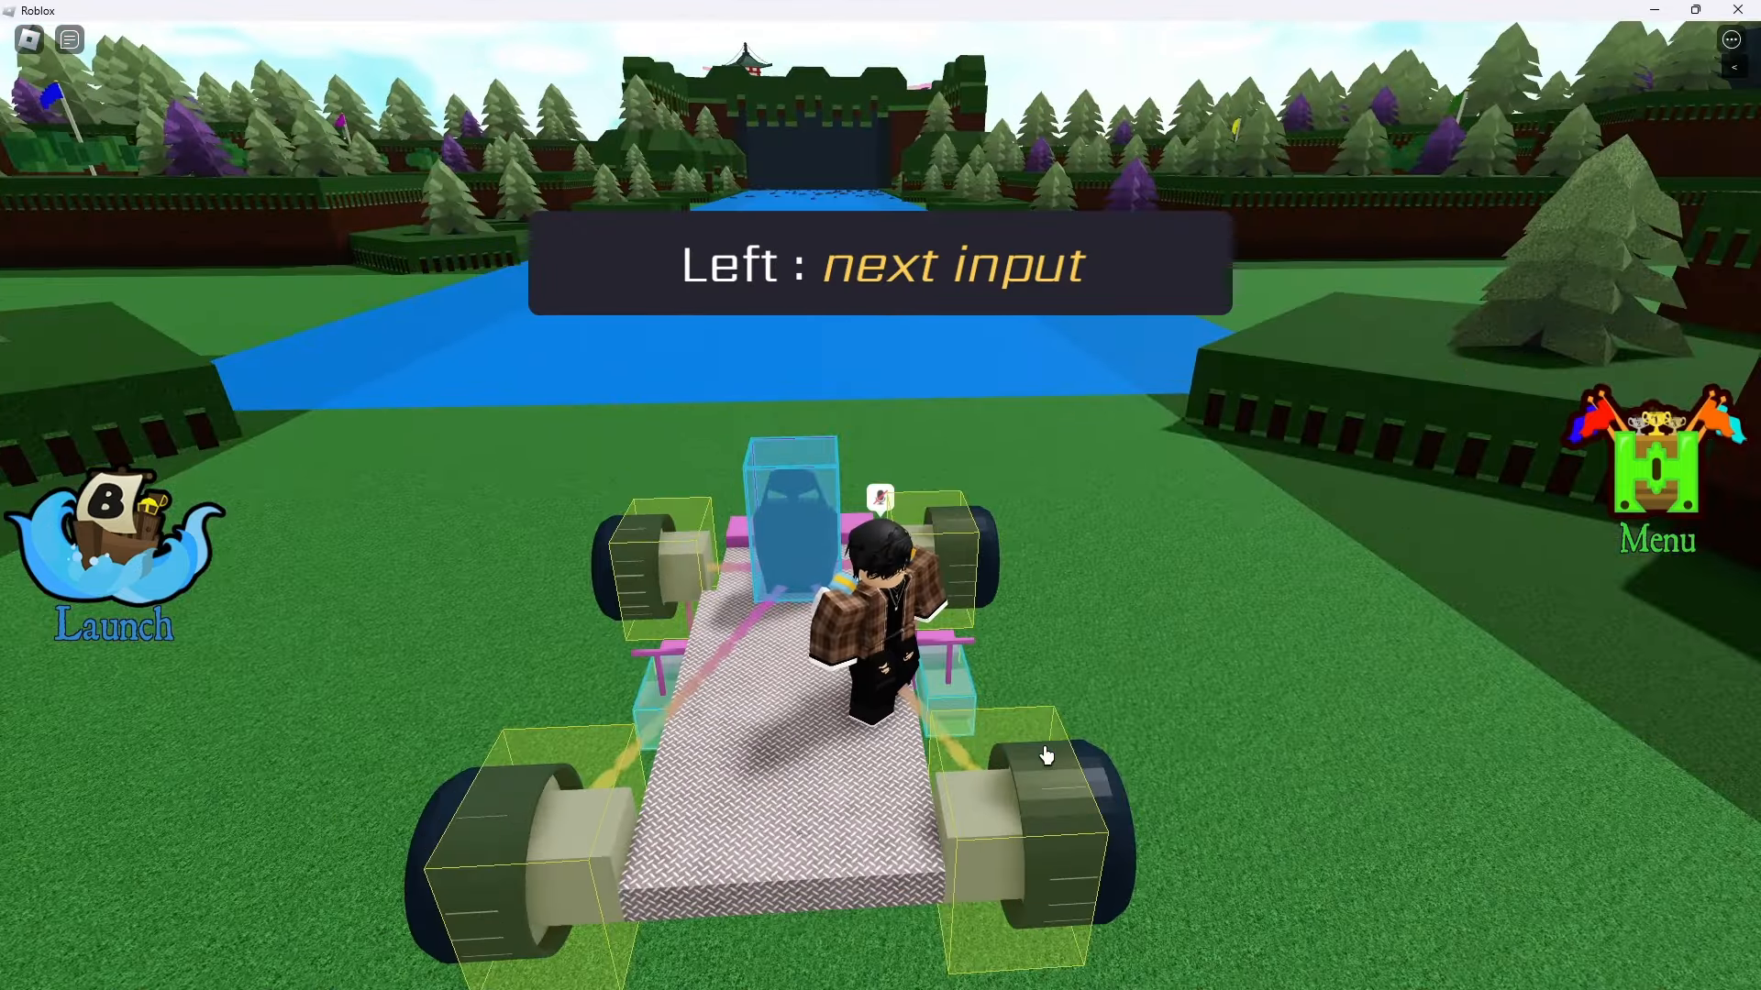
- Bind the seat's Left steering input to the A key
key(a)
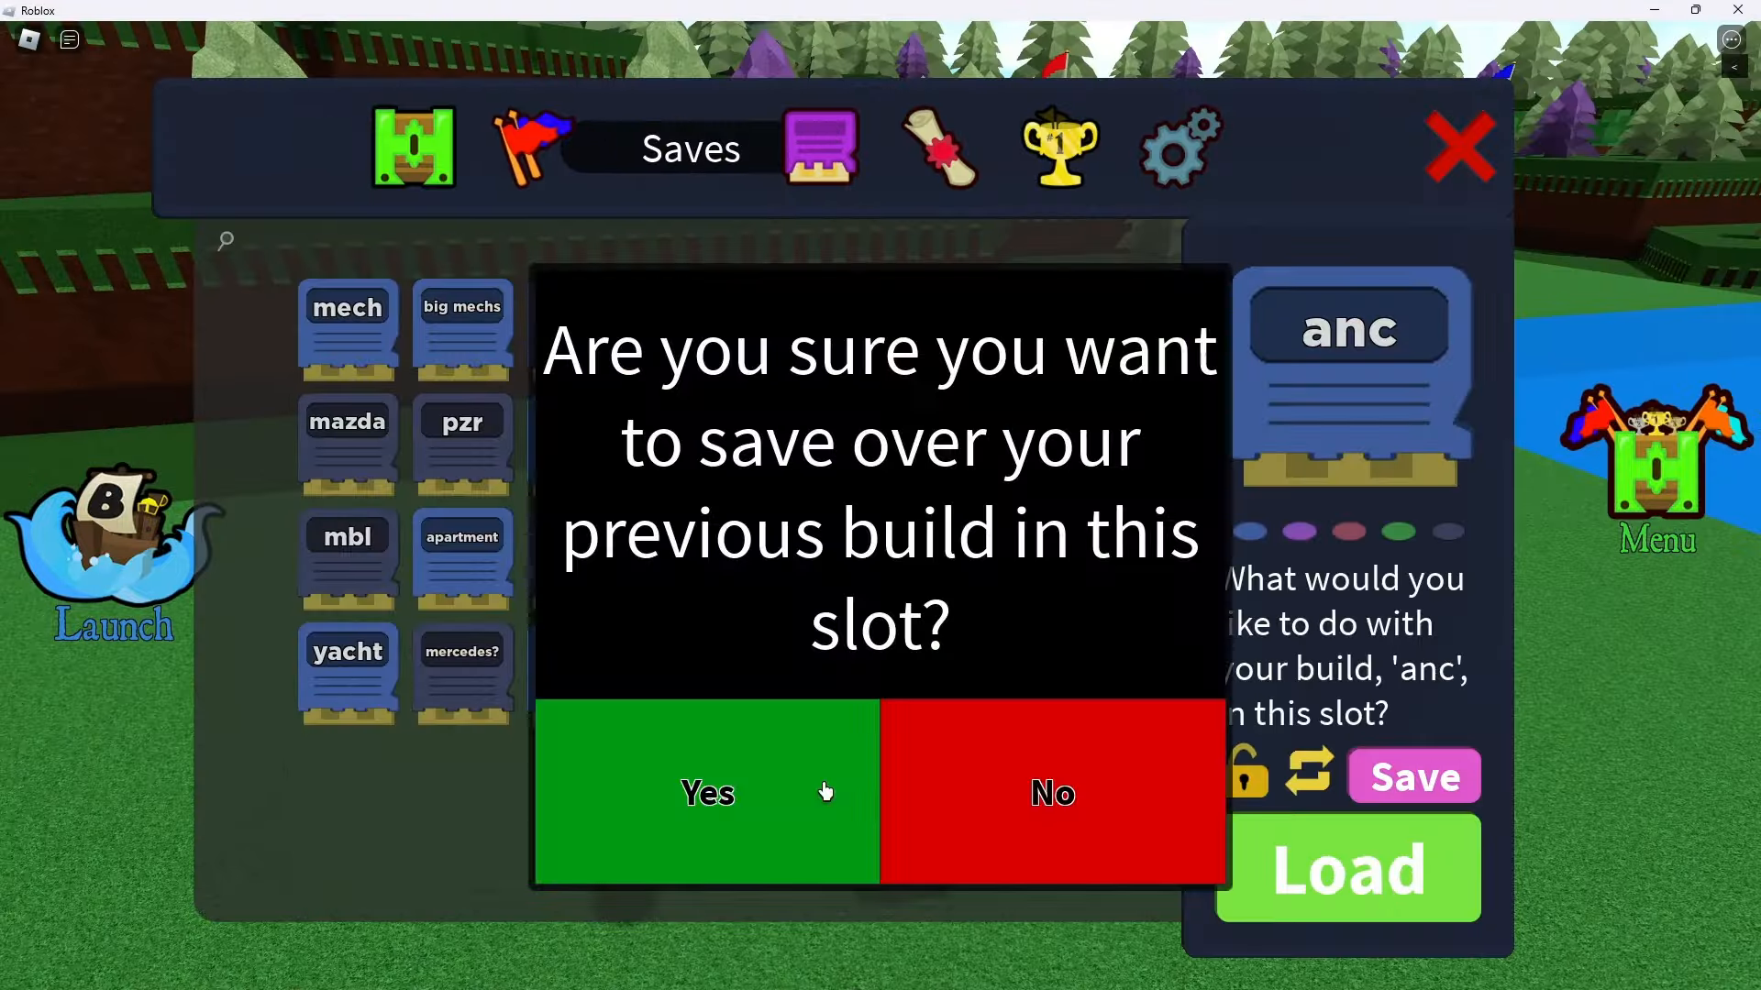
- Confirm overwriting the earlier build in the anc save slot with the car
click(706, 791)
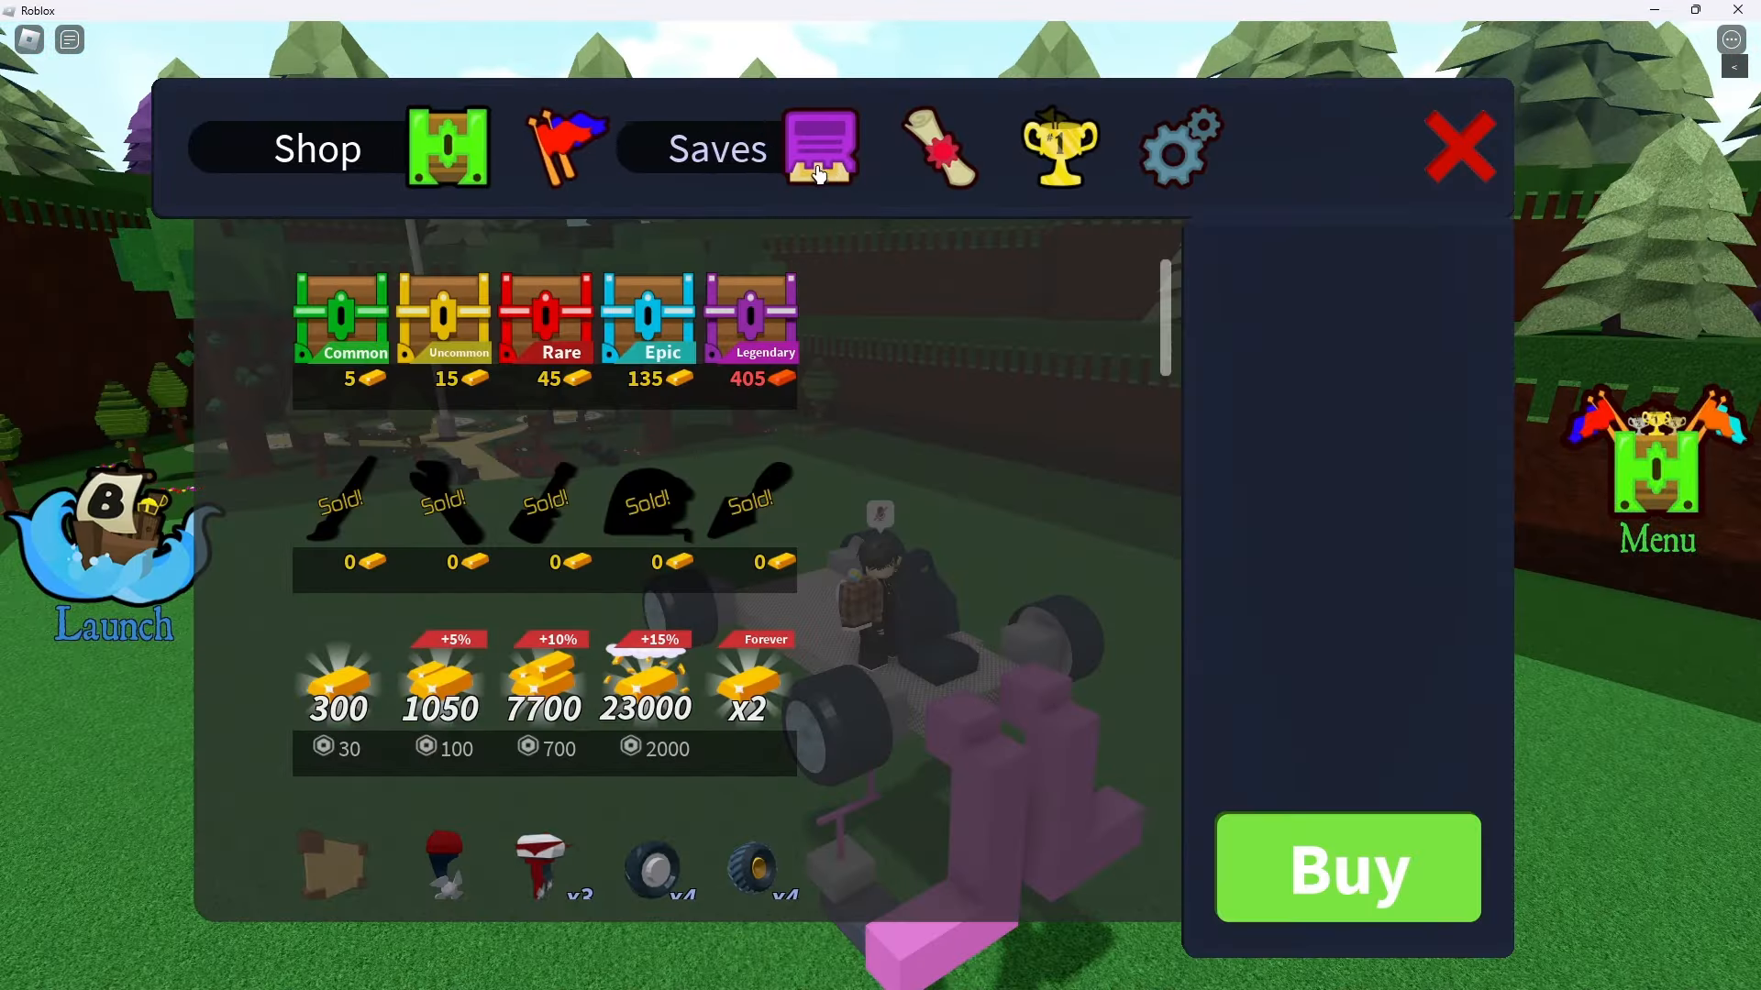
- Close the Shop/Saves menu with the red X to return to the car
click(1459, 146)
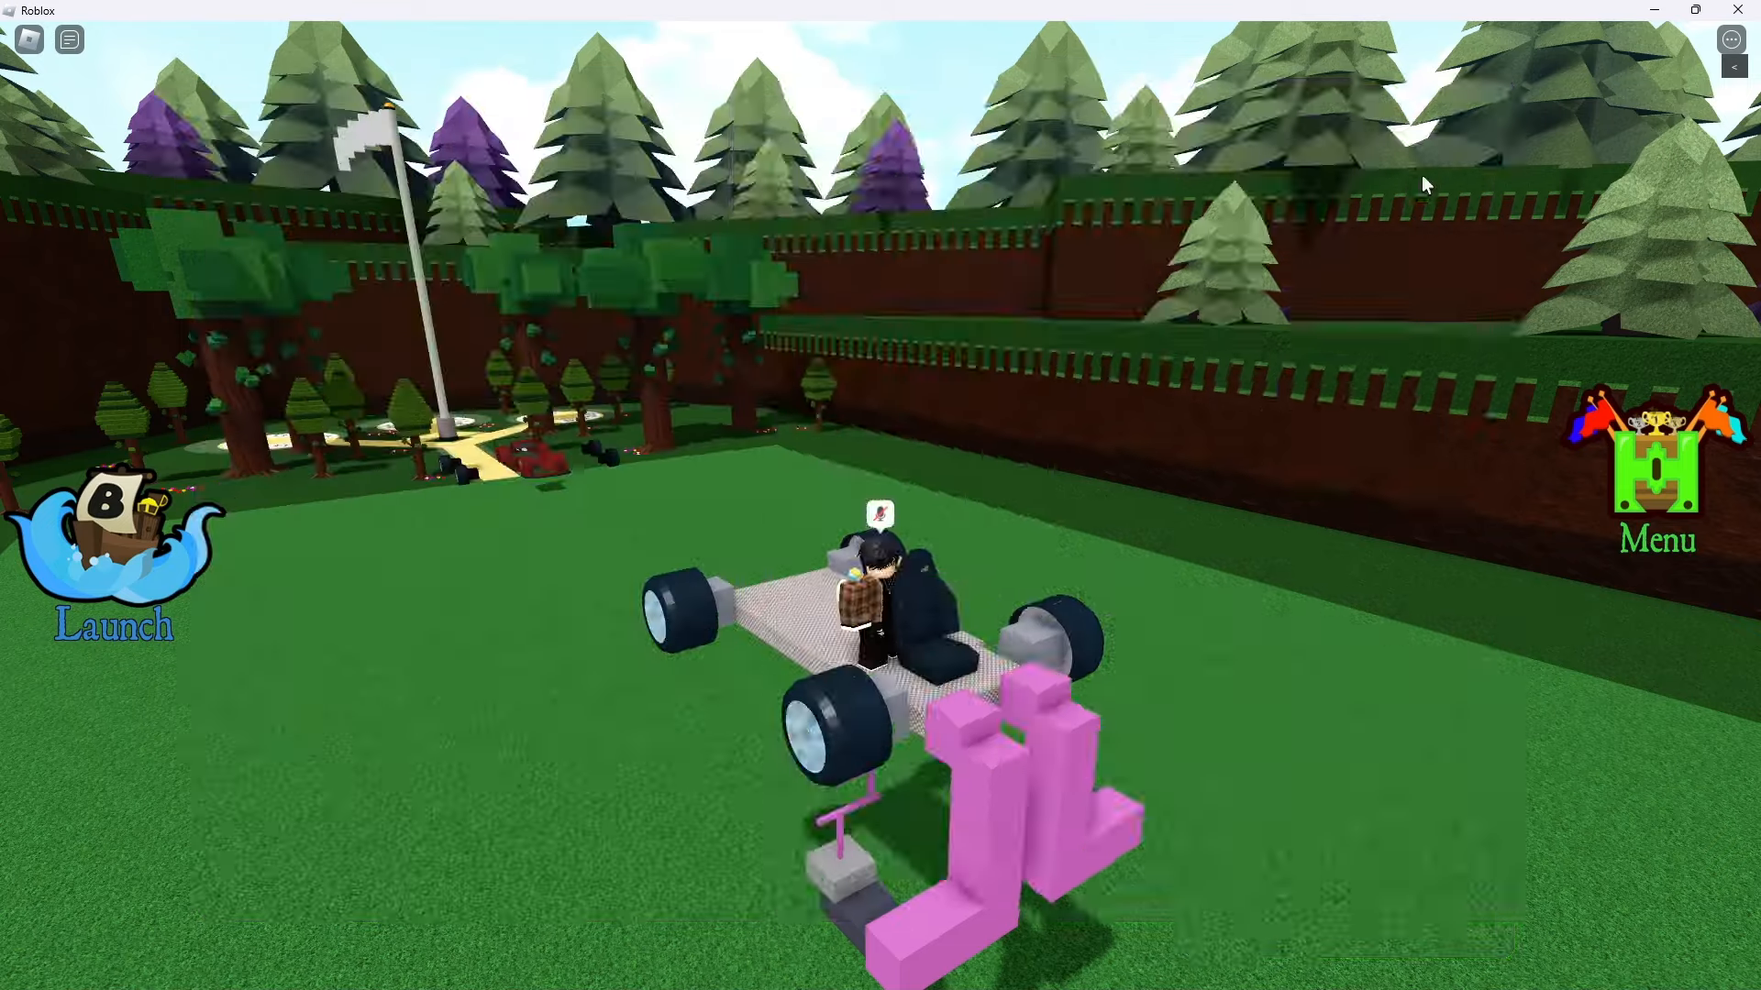